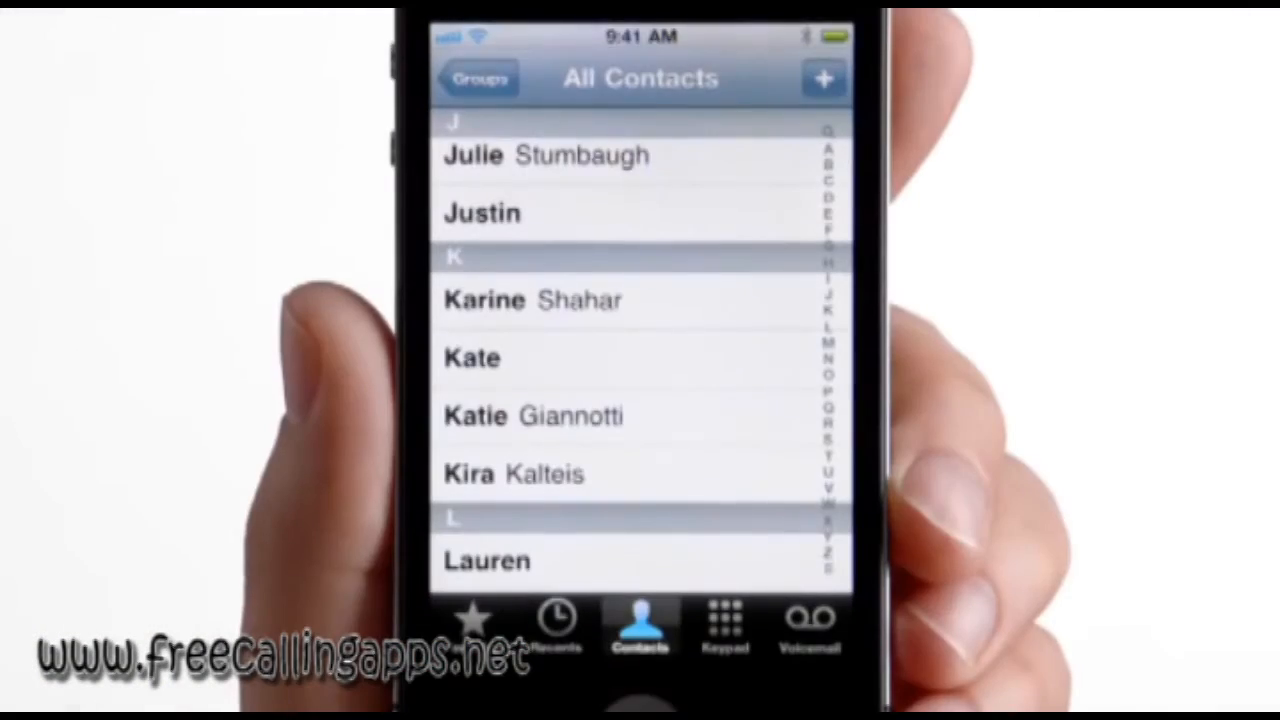
- Return from the Phone app's Contacts list to the iPhone home screen
{"action": "left_click", "coordinate": [471, 358]}
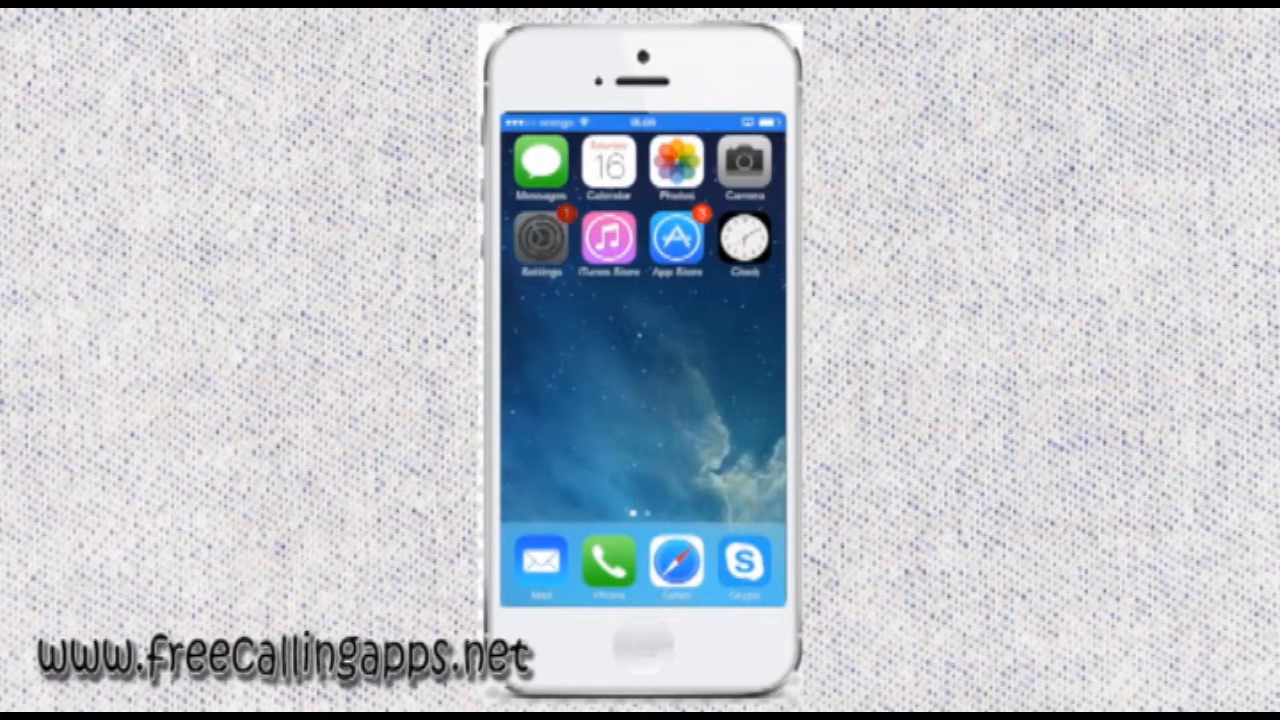
- Turn on FaceTime in Settings and begin entering an Apple ID ('owto')
{"action": "left_click", "coordinate": [542, 240]}
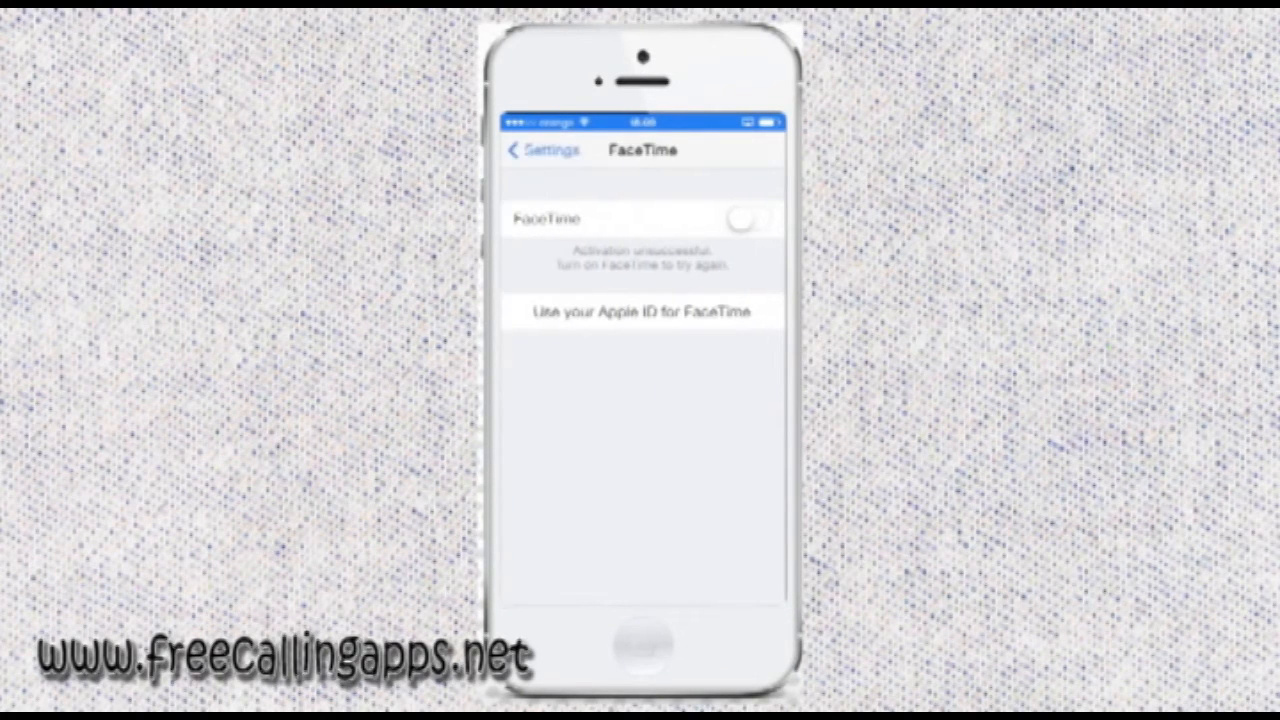
{"action": "left_click", "coordinate": [750, 219]}
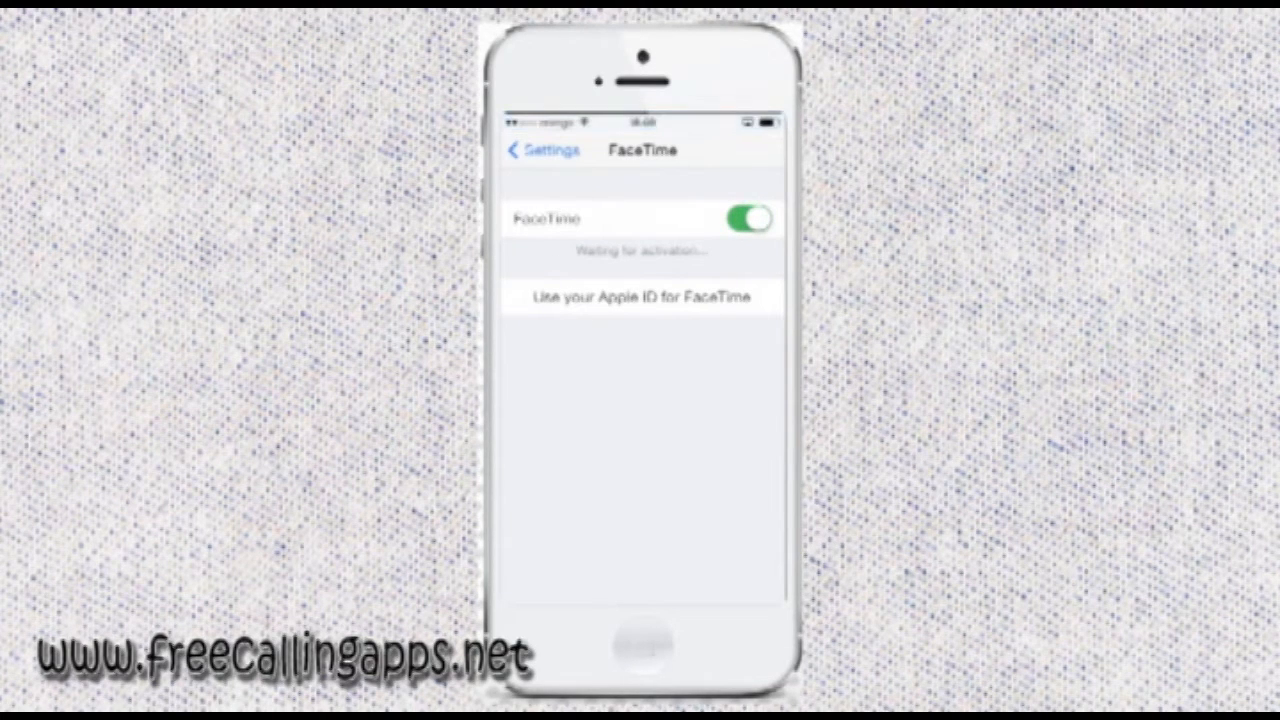
{"action": "left_click", "coordinate": [641, 297]}
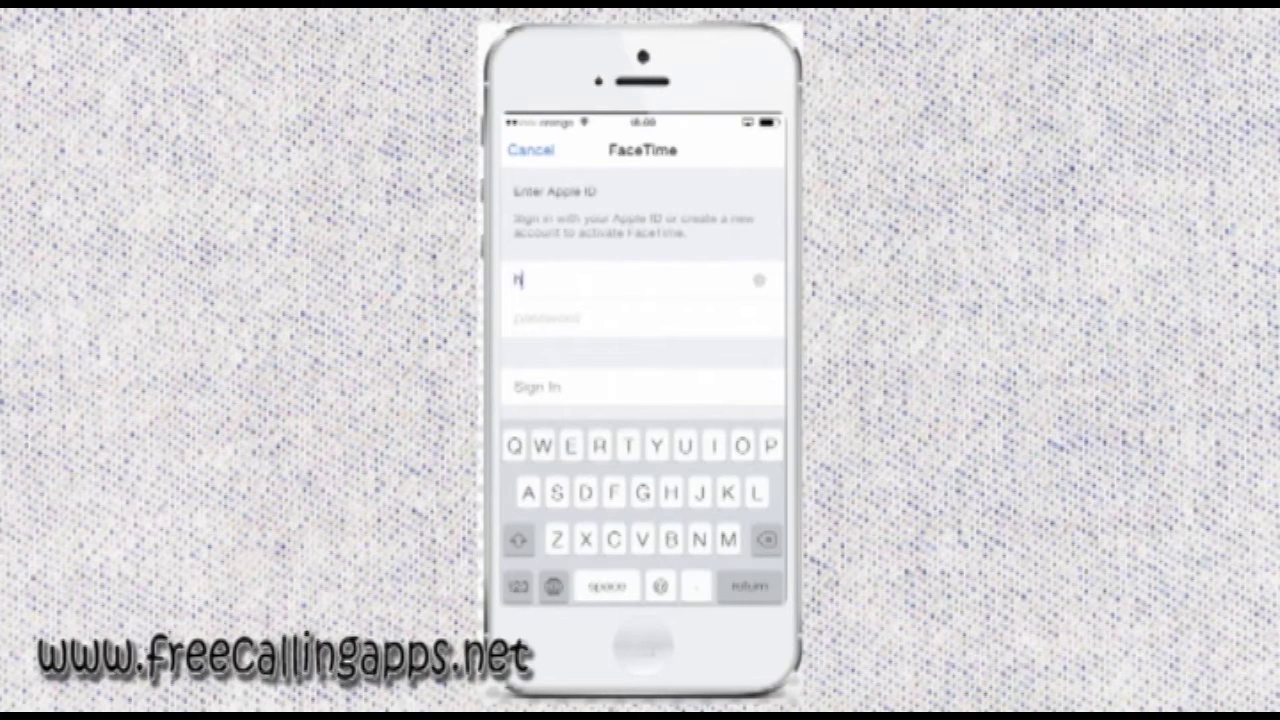
{"action": "type", "text": "owto"}
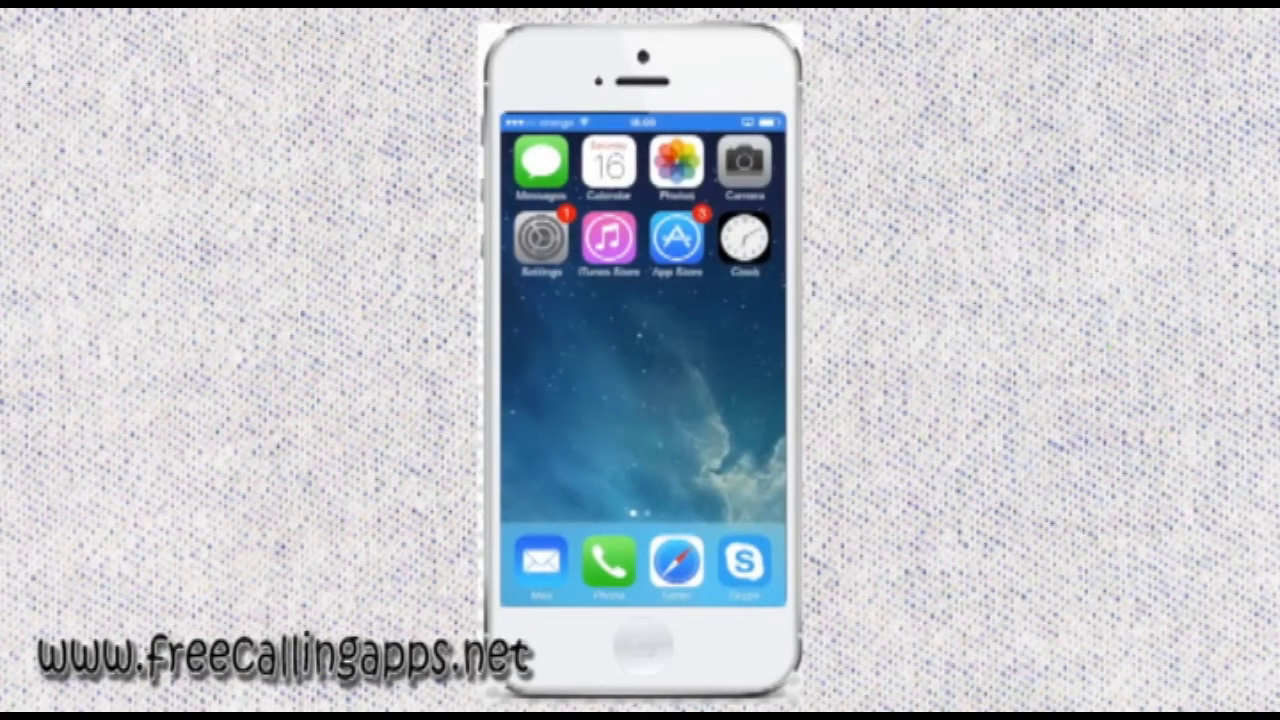
- Hide the FaceTime call controls to show the video full screen with self-view
{"action": "scroll", "scroll_direction": "left", "scroll_amount": 3}
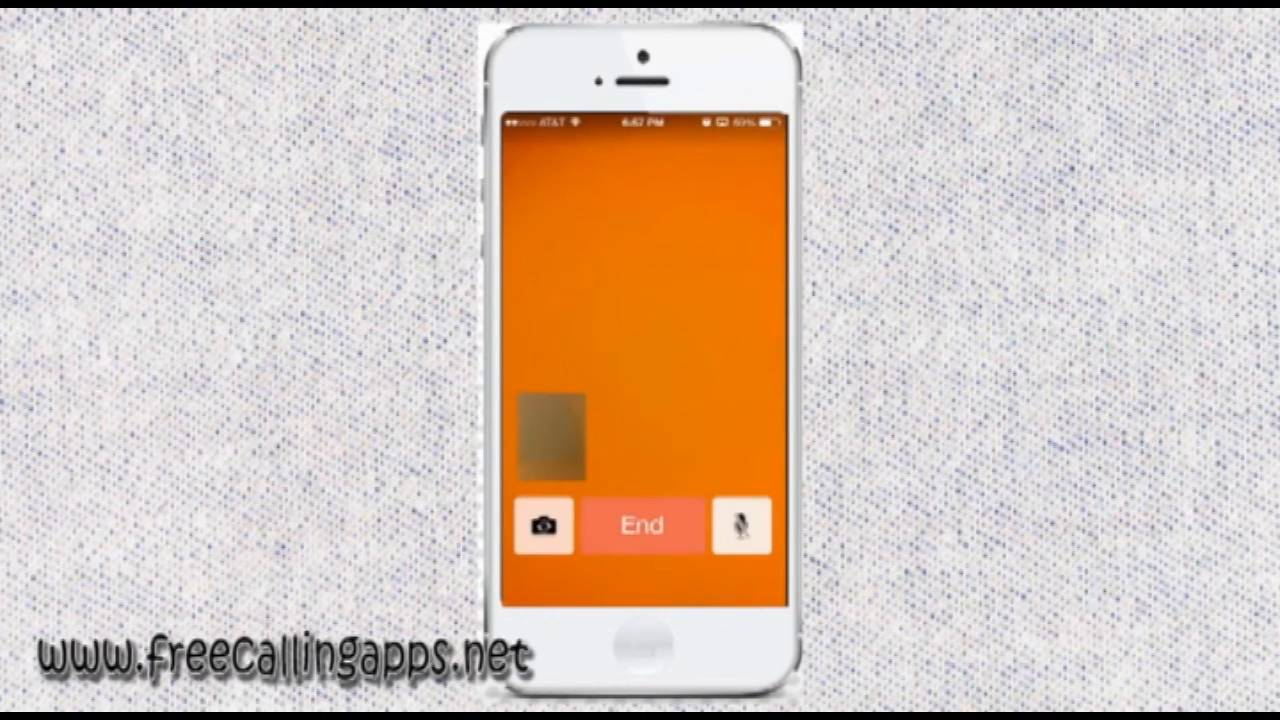
{"action": "left_click", "coordinate": [641, 526]}
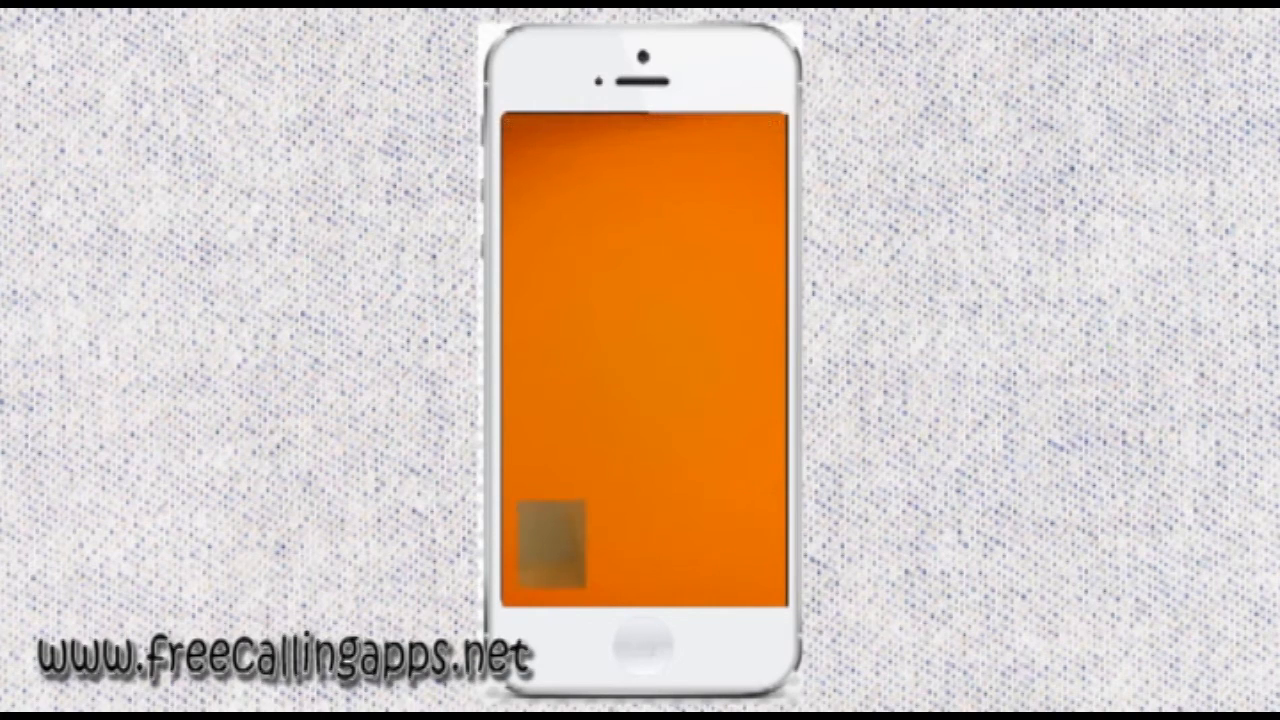